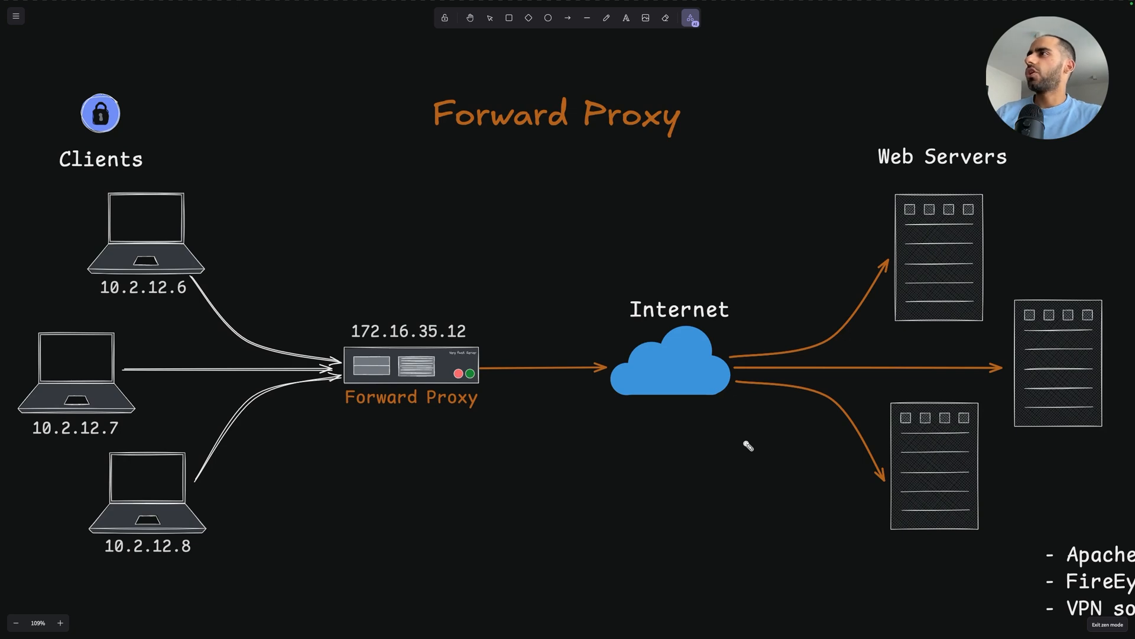
mouse_move(507, 201)
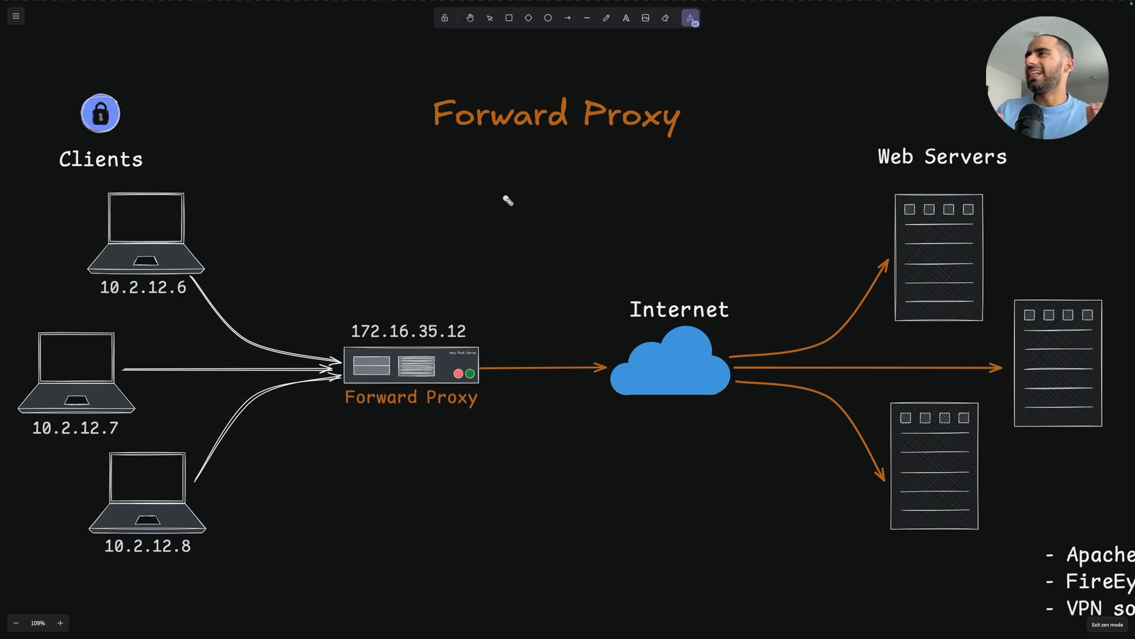
Laser-highlight the Forward Proxy title, client laptops 10.2.12.6/10.2.12.7, Internet cloud and proxy box
left_click_drag(454, 149, 692, 153)
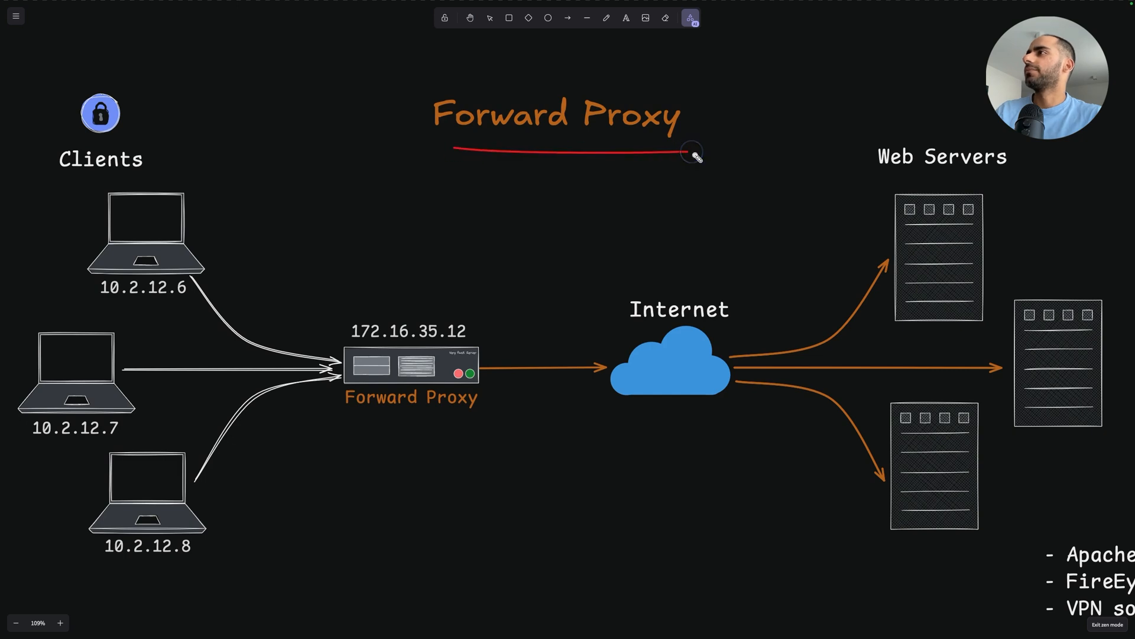
mouse_move(355, 427)
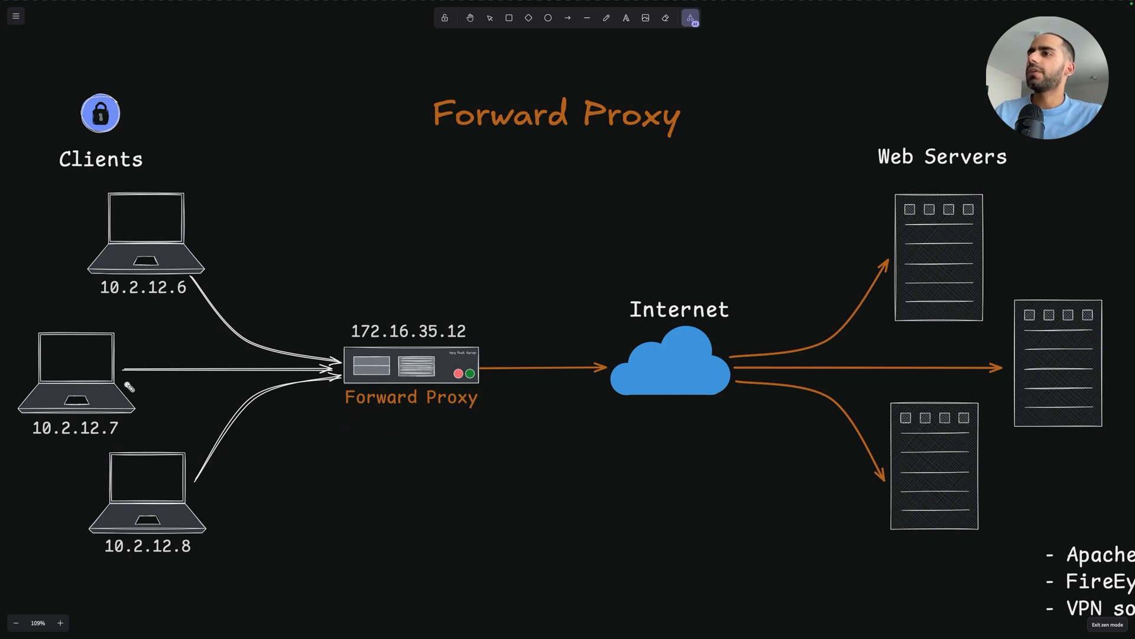
mouse_move(637, 362)
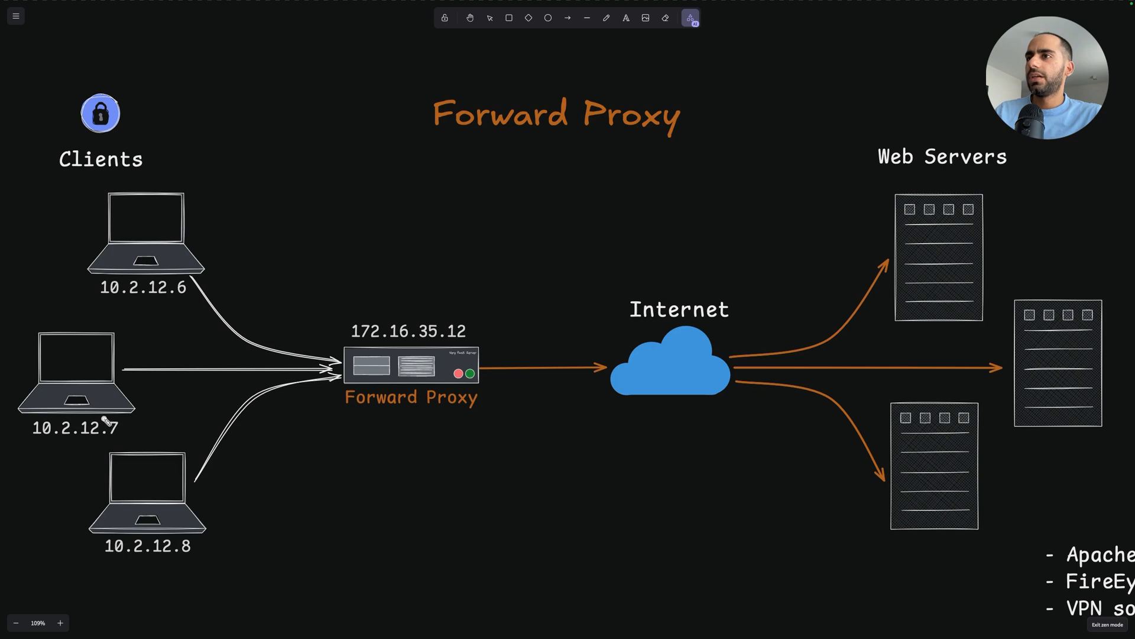
mouse_move(124, 446)
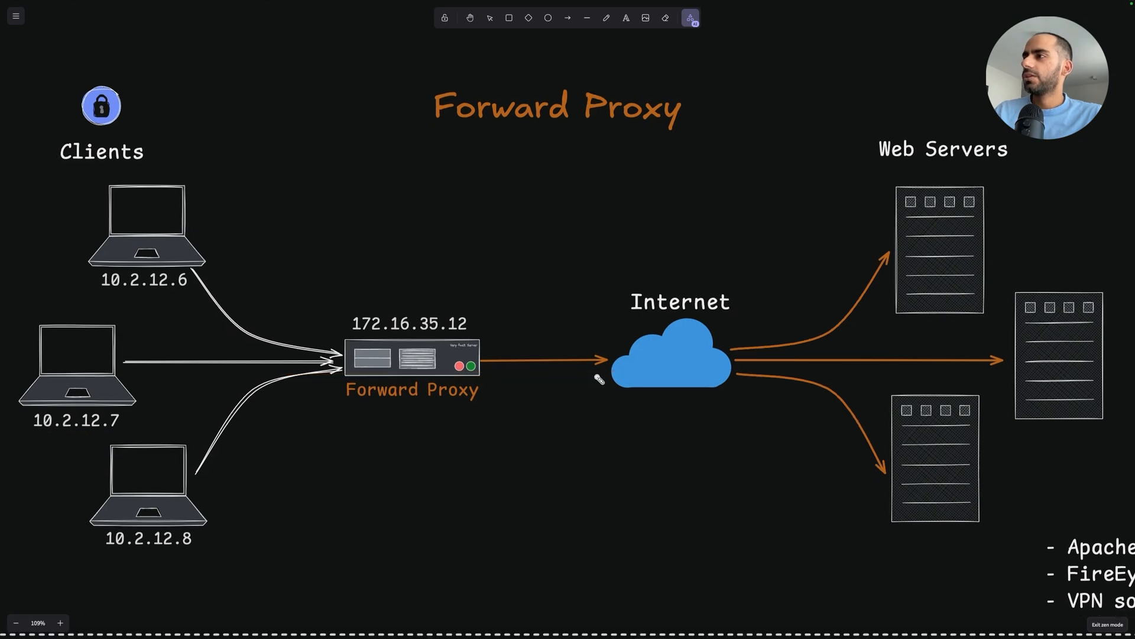
mouse_move(413, 433)
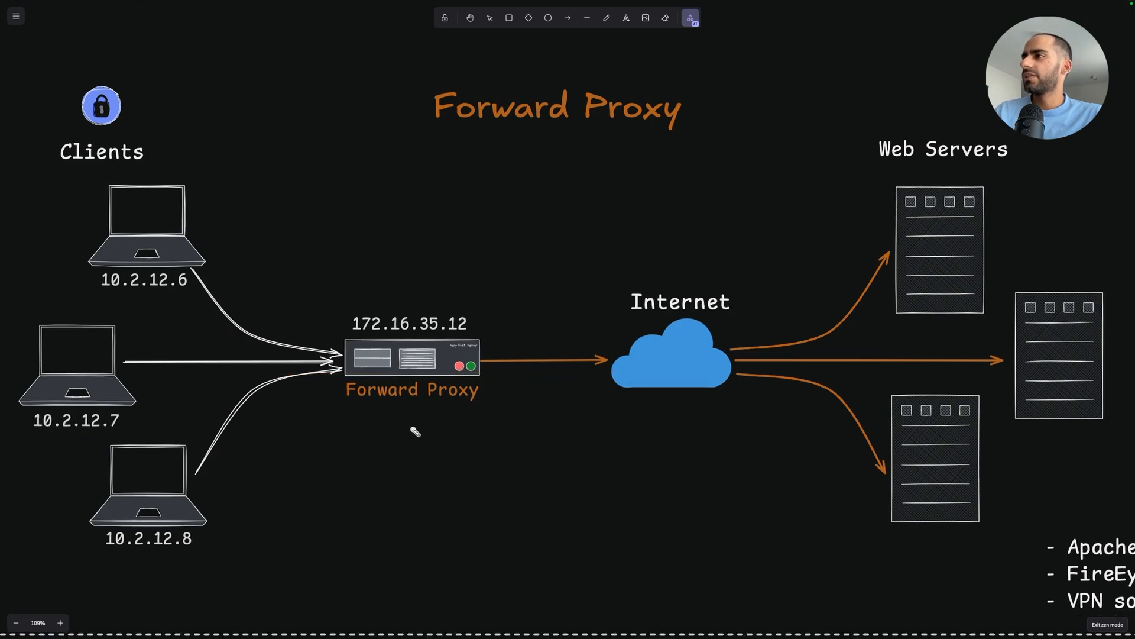
left_click_drag(339, 414, 478, 416)
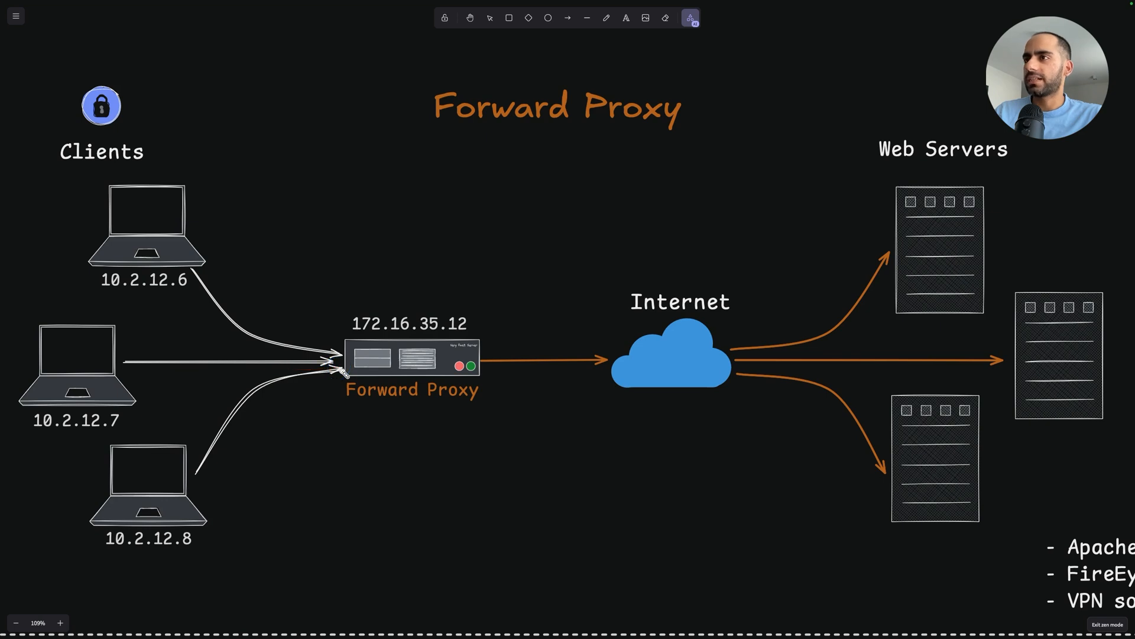
mouse_move(395, 371)
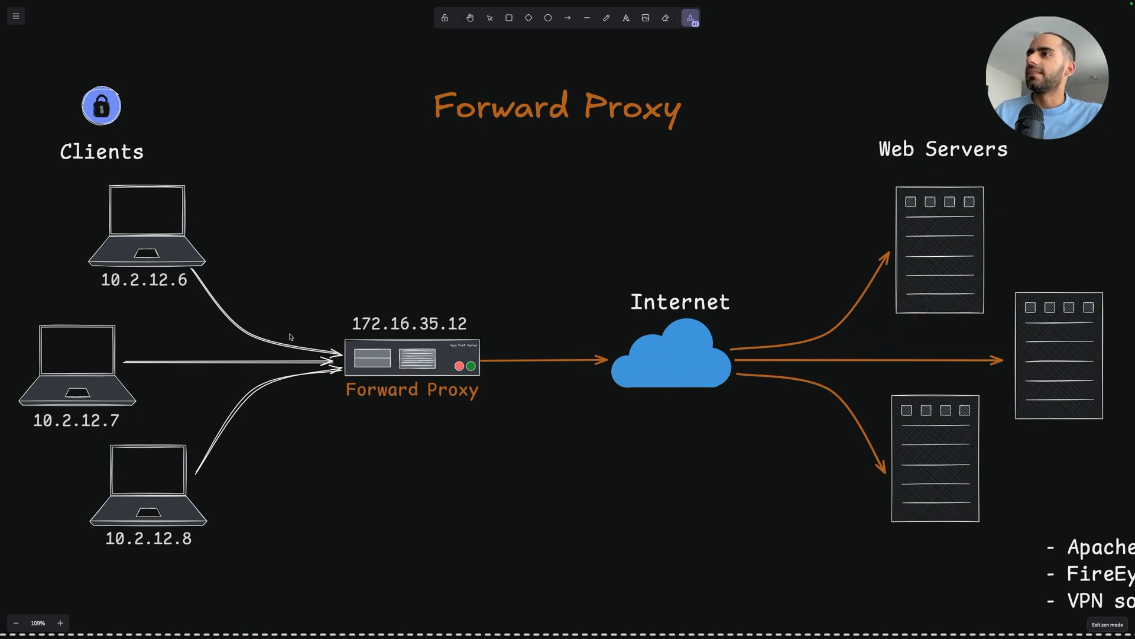
left_click_drag(184, 252, 846, 224)
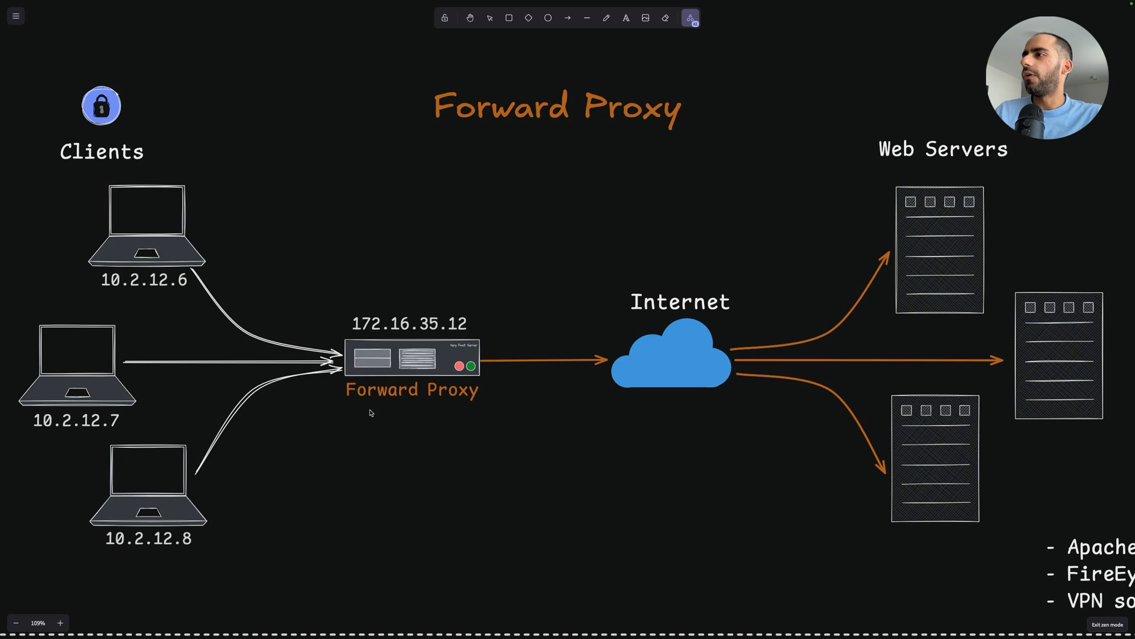
left_click_drag(406, 322, 369, 413)
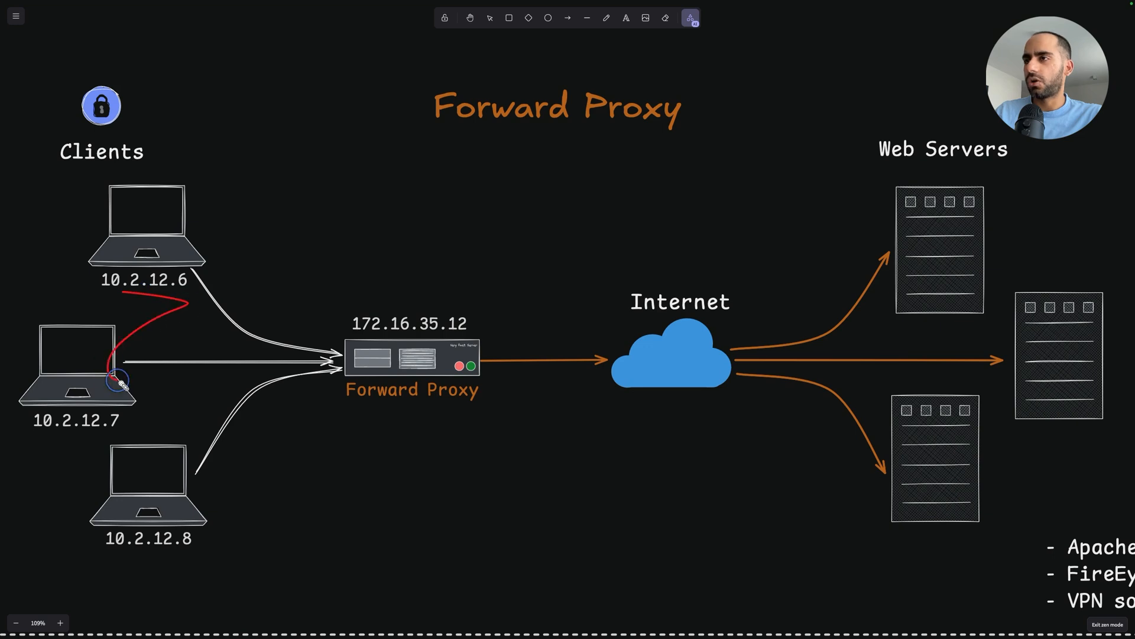
left_click_drag(116, 378, 521, 417)
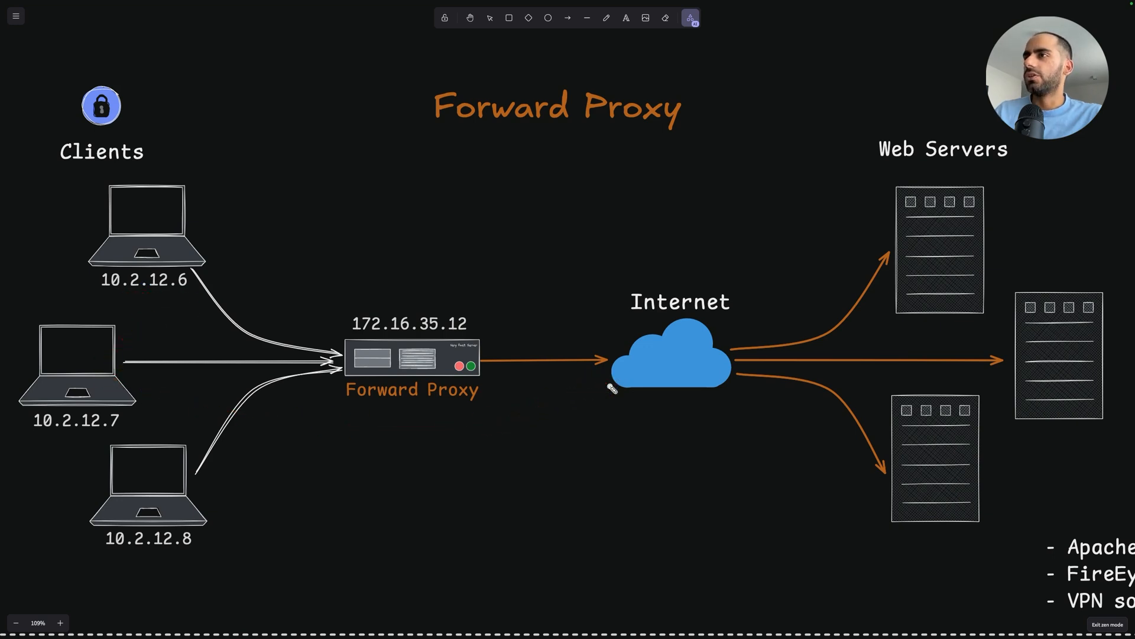
left_click_drag(130, 208, 174, 212)
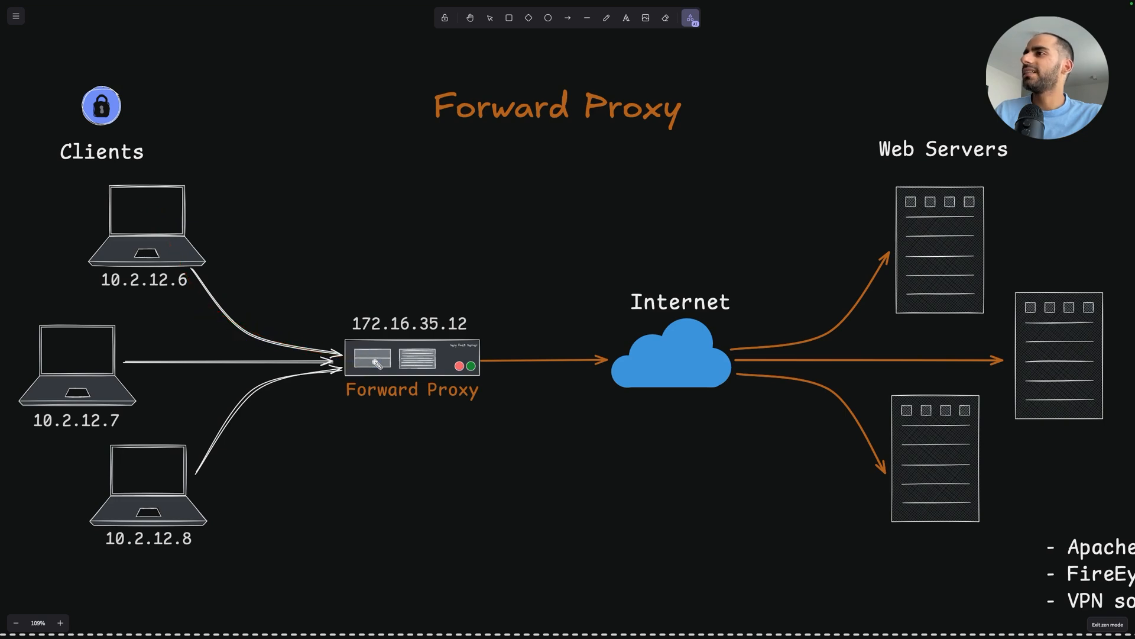
left_click_drag(485, 362, 590, 365)
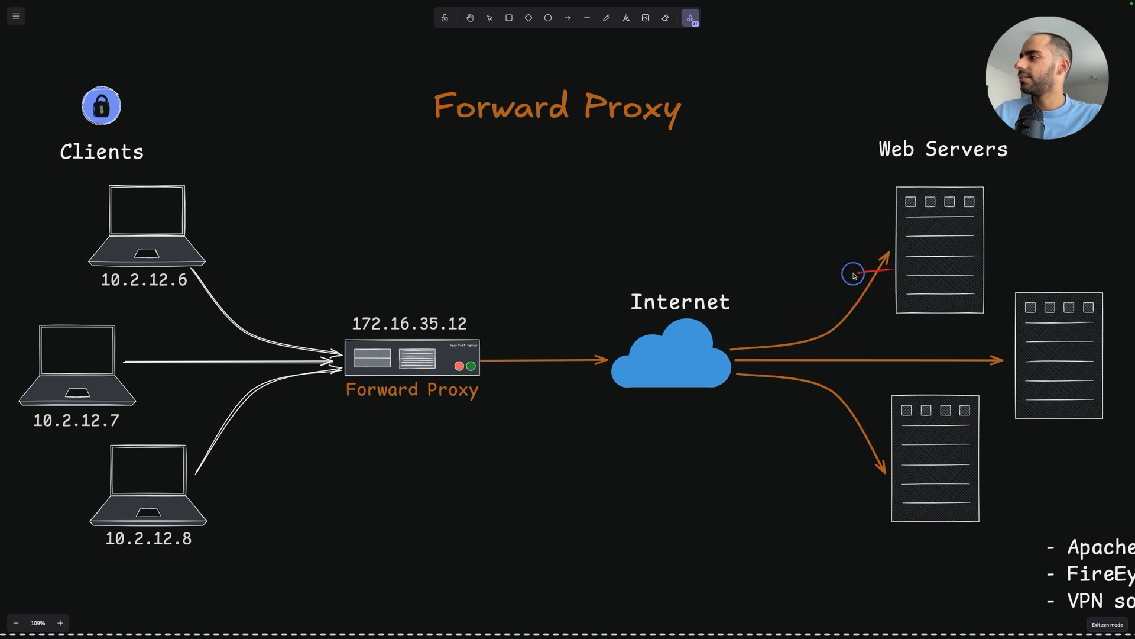
mouse_move(483, 354)
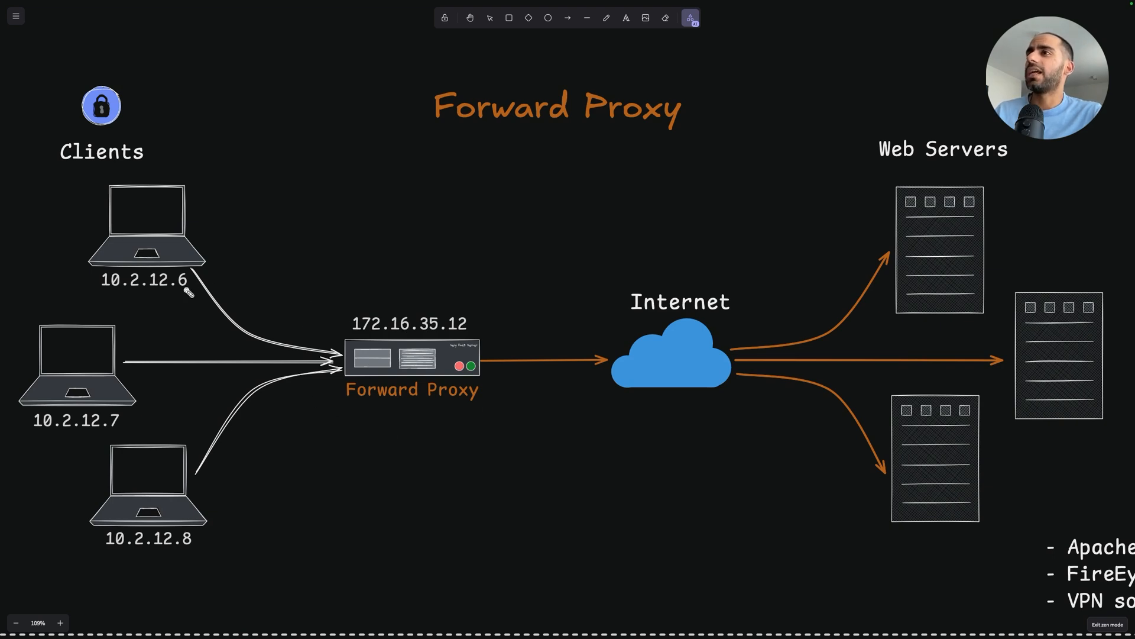
mouse_move(296, 238)
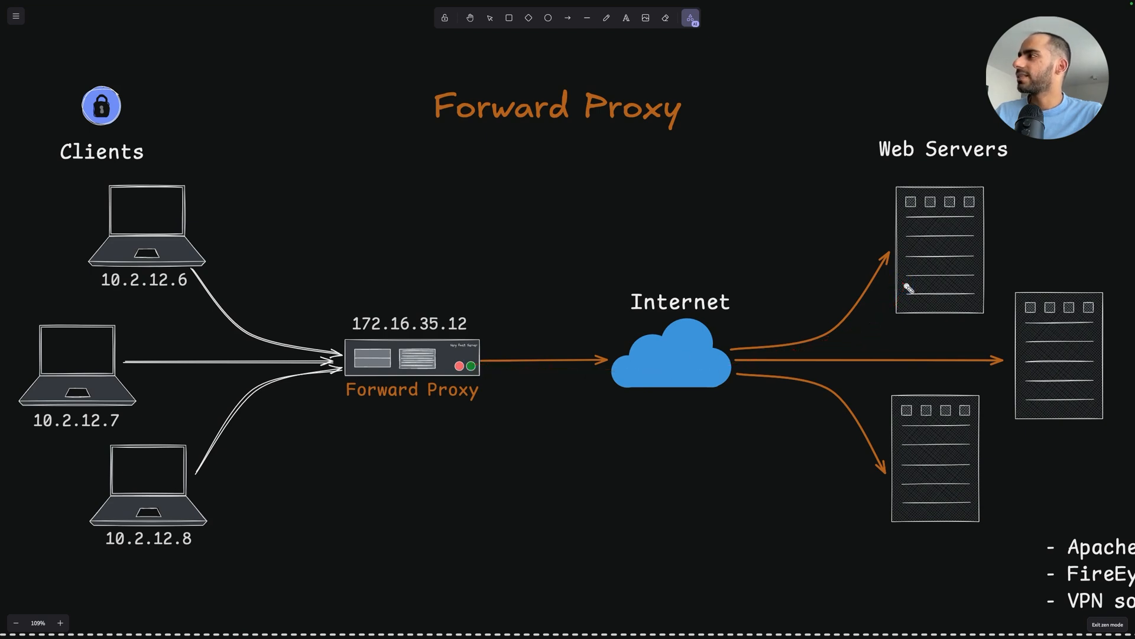
Trace the request path from the client laptops through the forward proxy to the top web server
left_click_drag(95, 253, 912, 279)
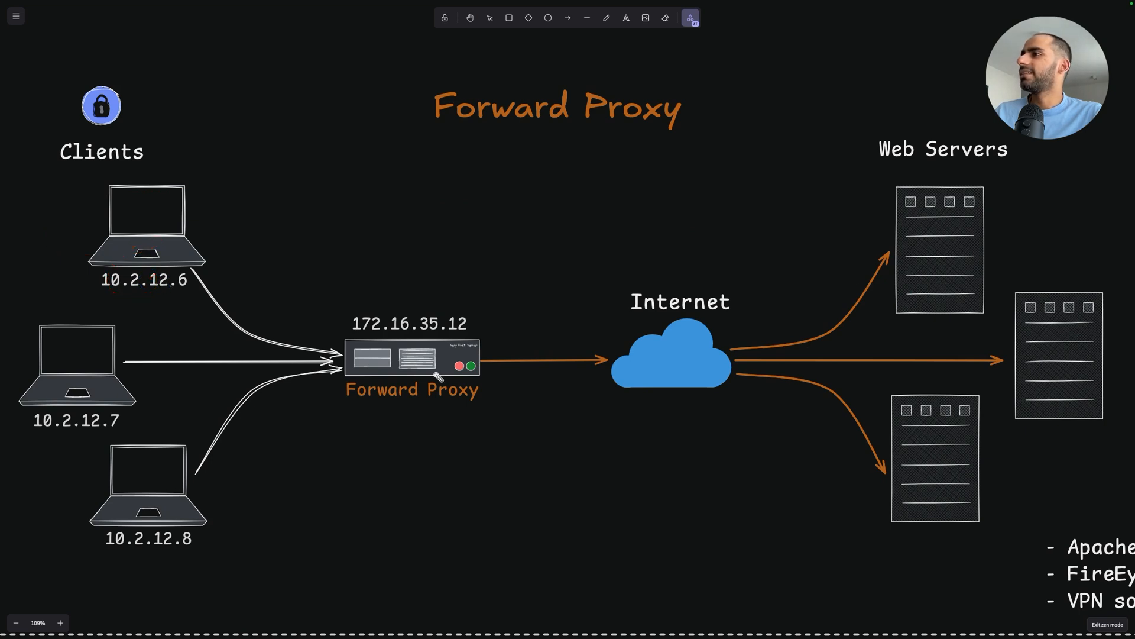
left_click_drag(369, 307, 438, 376)
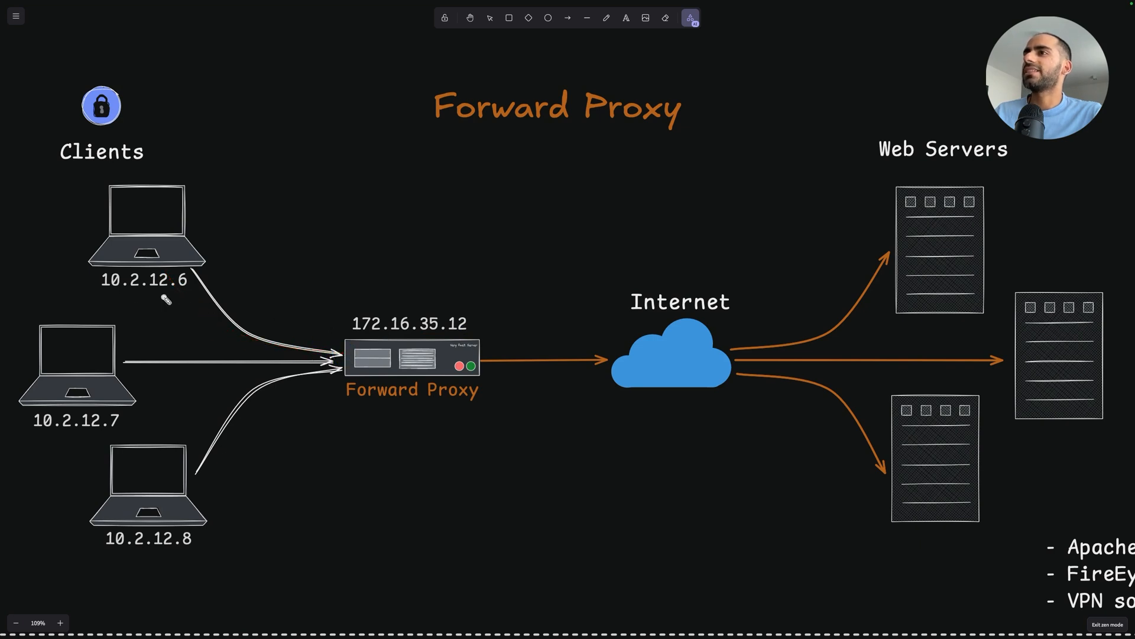
left_click_drag(392, 330, 482, 340)
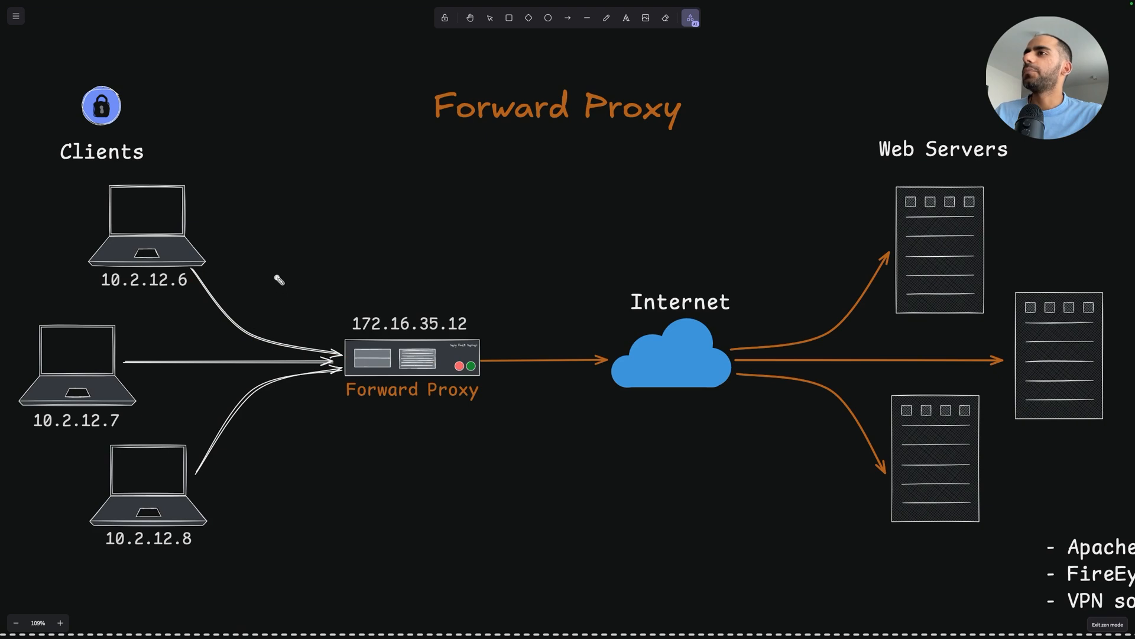
left_click_drag(177, 275, 174, 446)
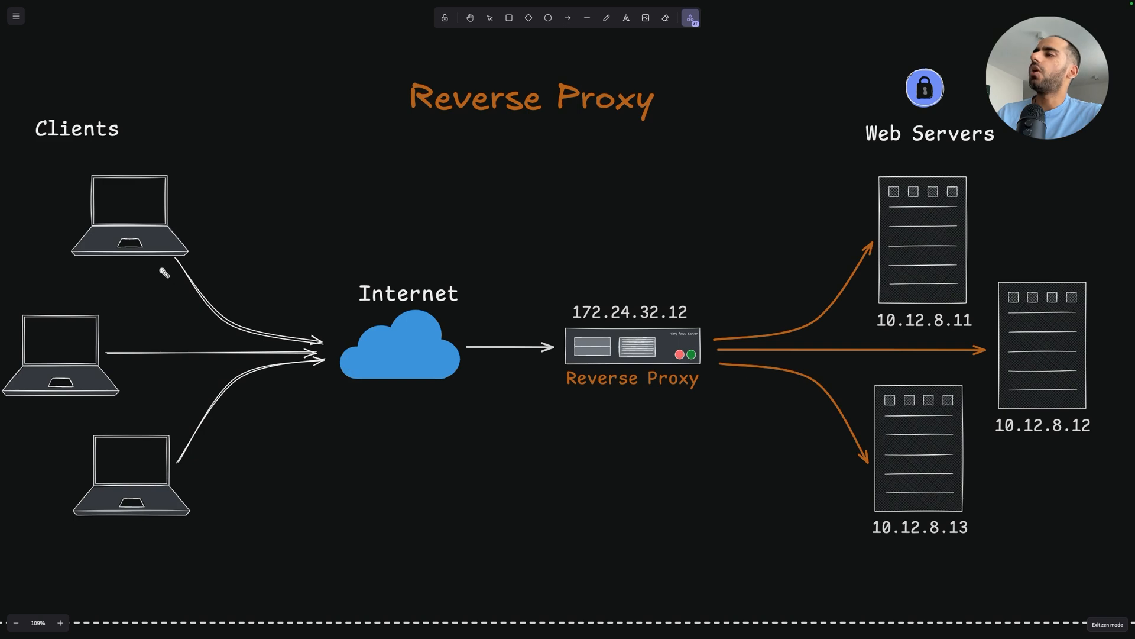
left_click_drag(311, 360, 410, 370)
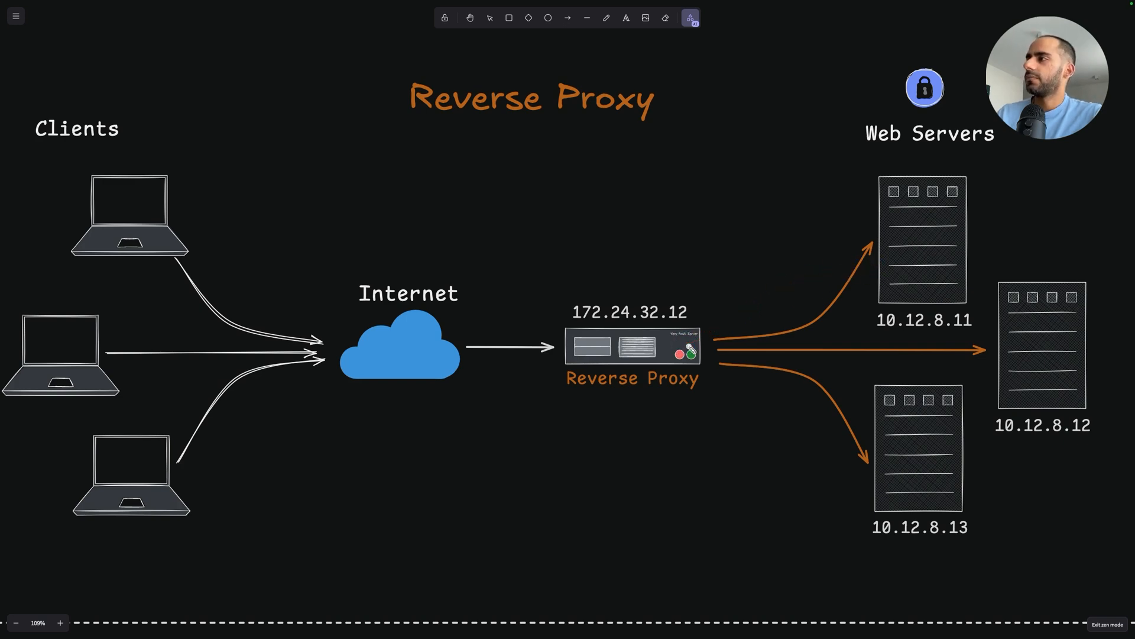
Laser-highlight the Reverse Proxy label, its 172.24.32.12 address and the top client laptop
left_click_drag(246, 326, 695, 352)
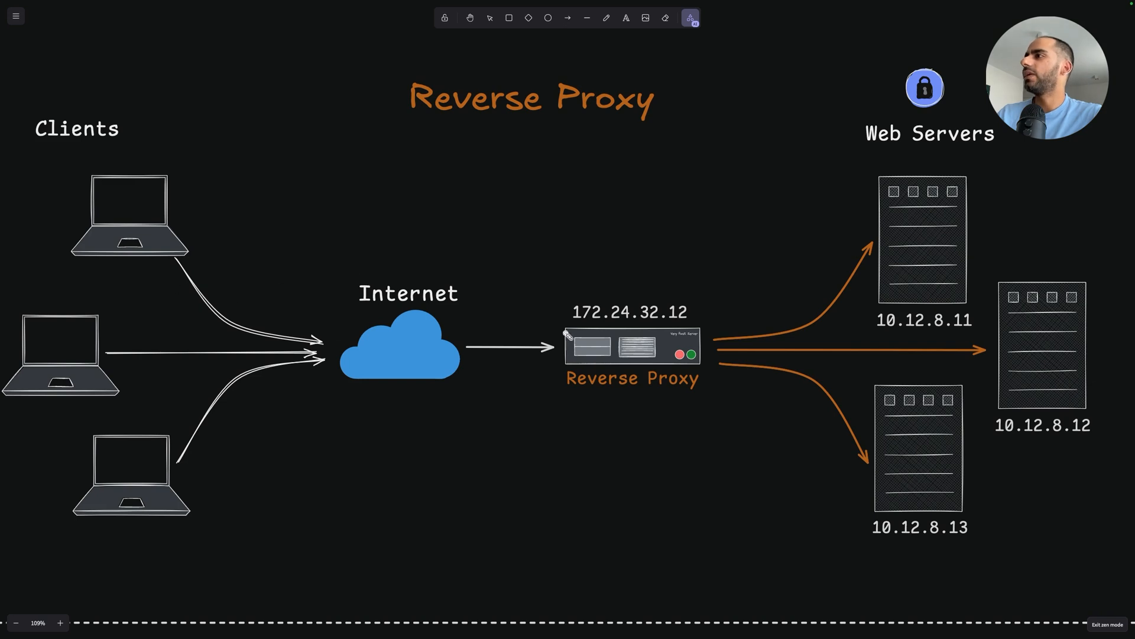
mouse_move(644, 327)
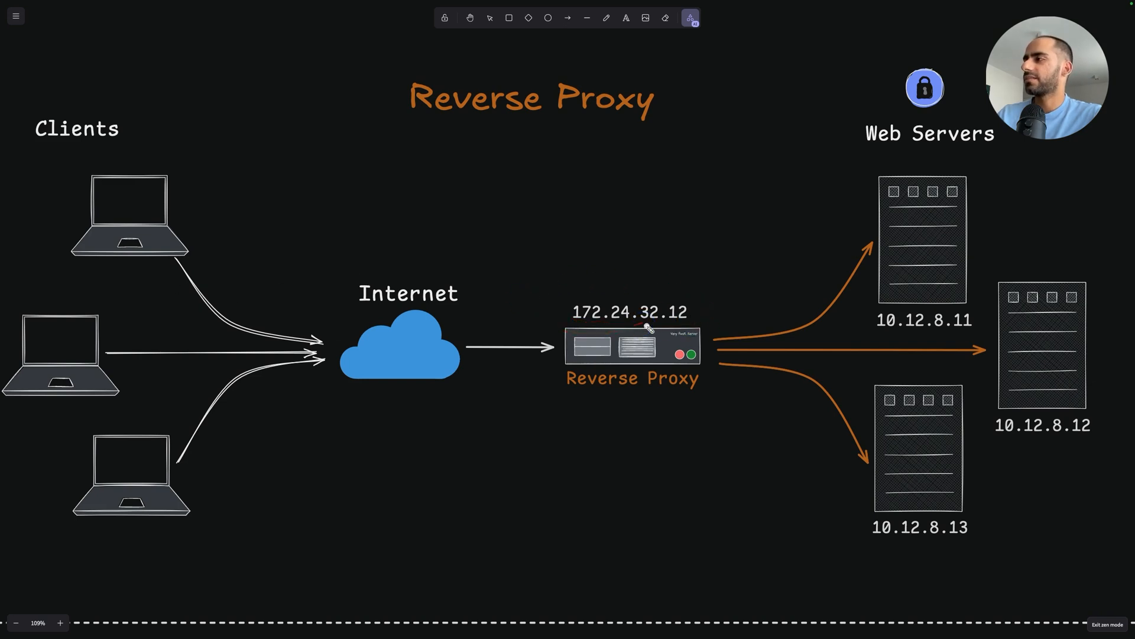
left_click_drag(161, 263, 355, 361)
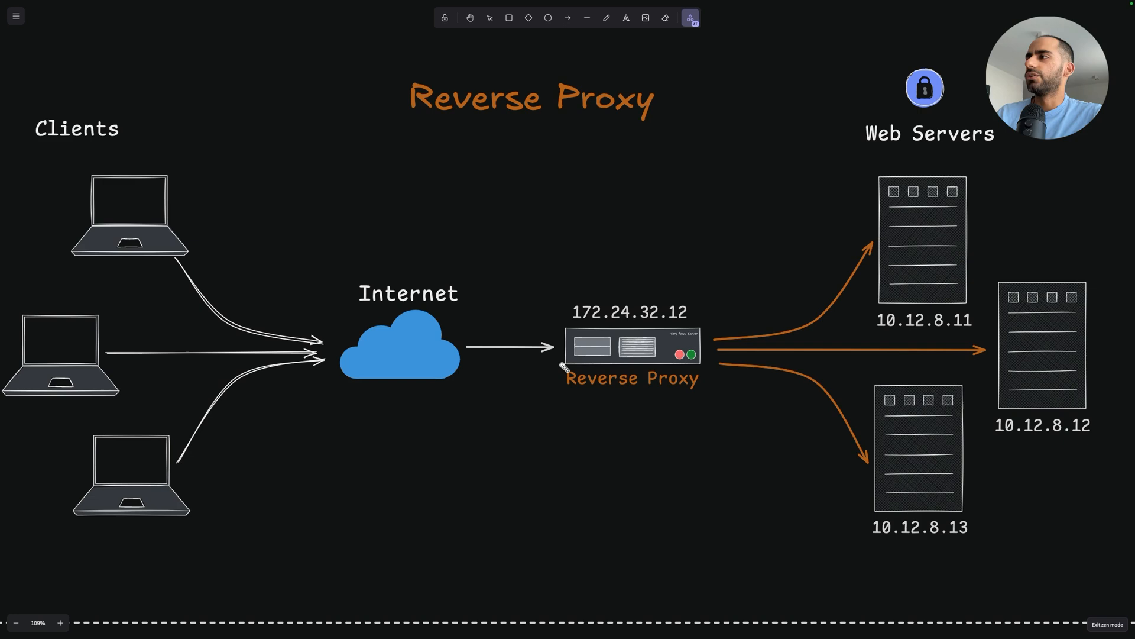
left_click_drag(102, 205, 141, 206)
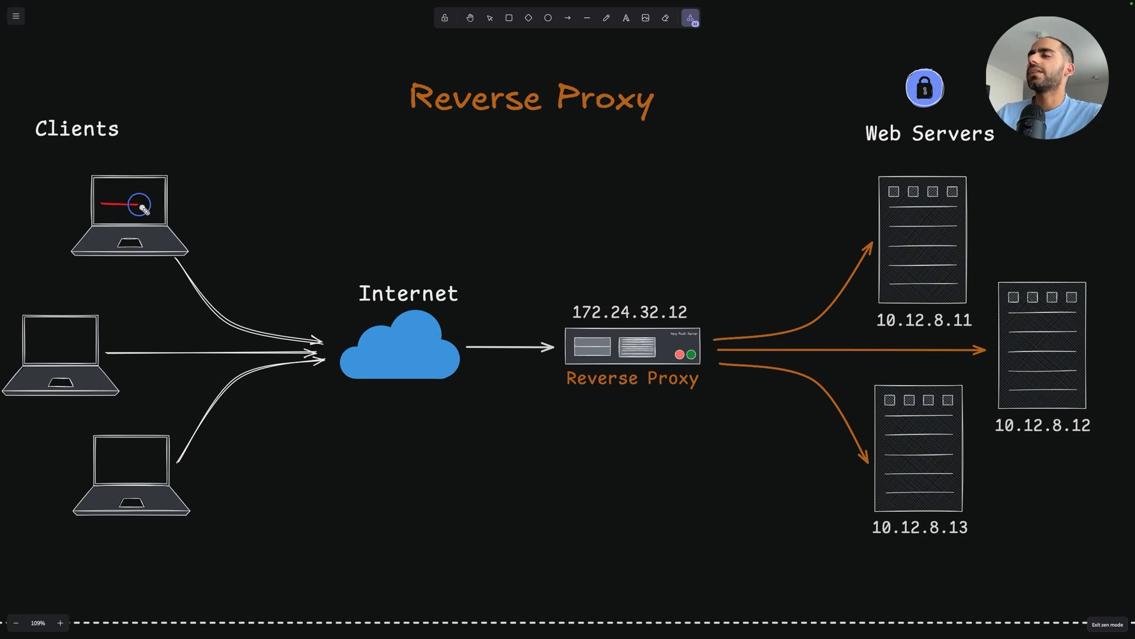
left_click_drag(140, 206, 218, 318)
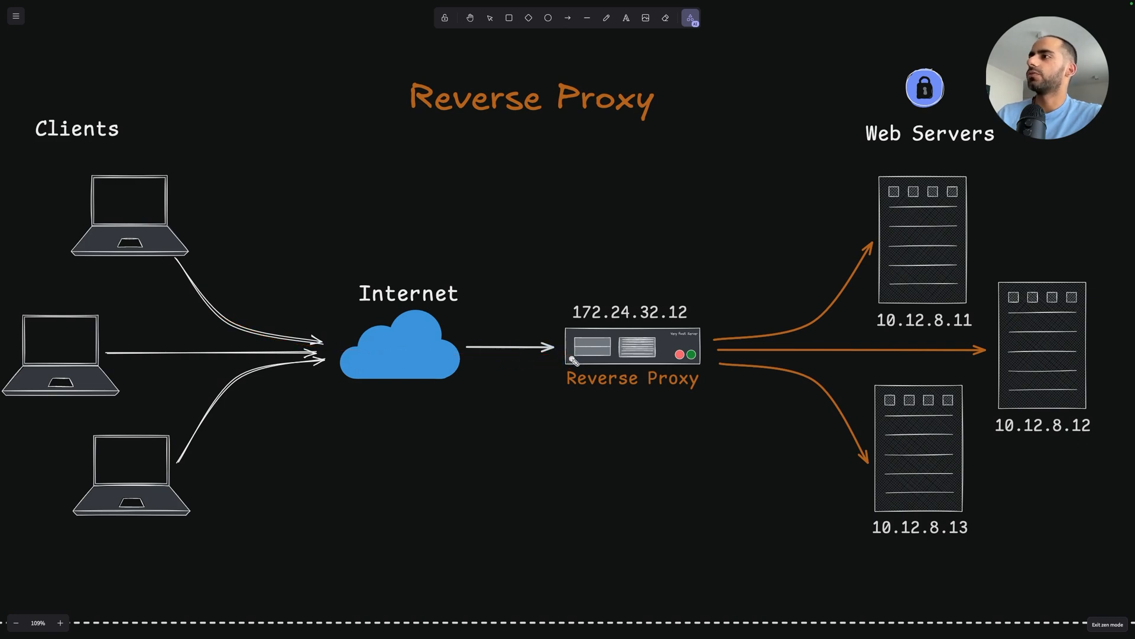
Point at the reverse proxy's outgoing arrows and underline AWS ELB in the NginX/HAProxy/Cloudflare list
left_click_drag(579, 359, 677, 355)
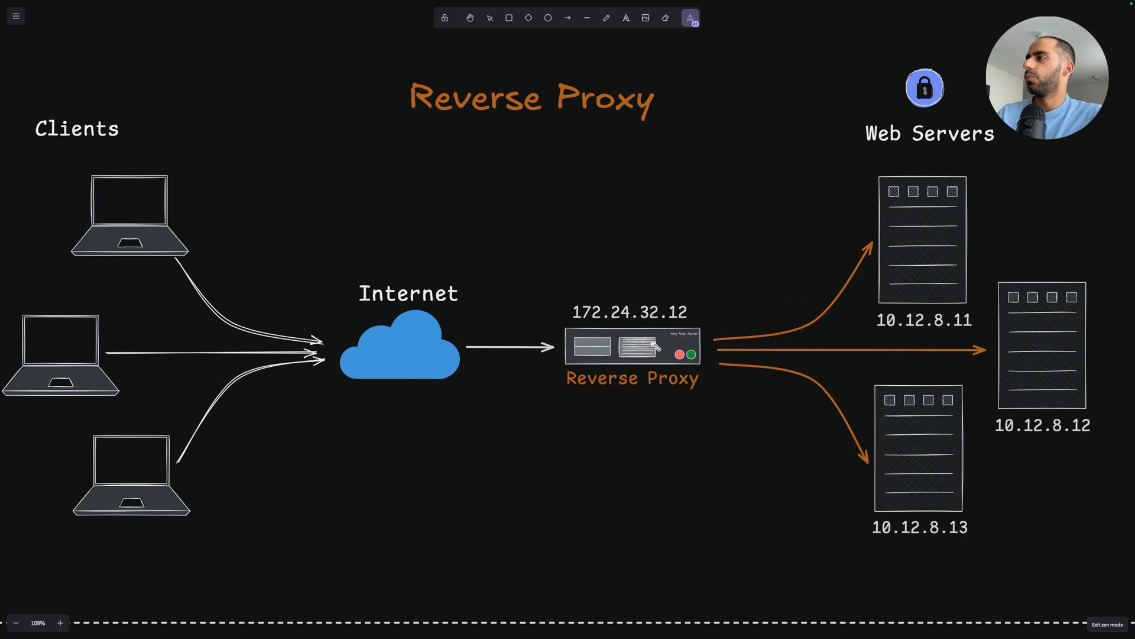
left_click_drag(590, 399, 695, 397)
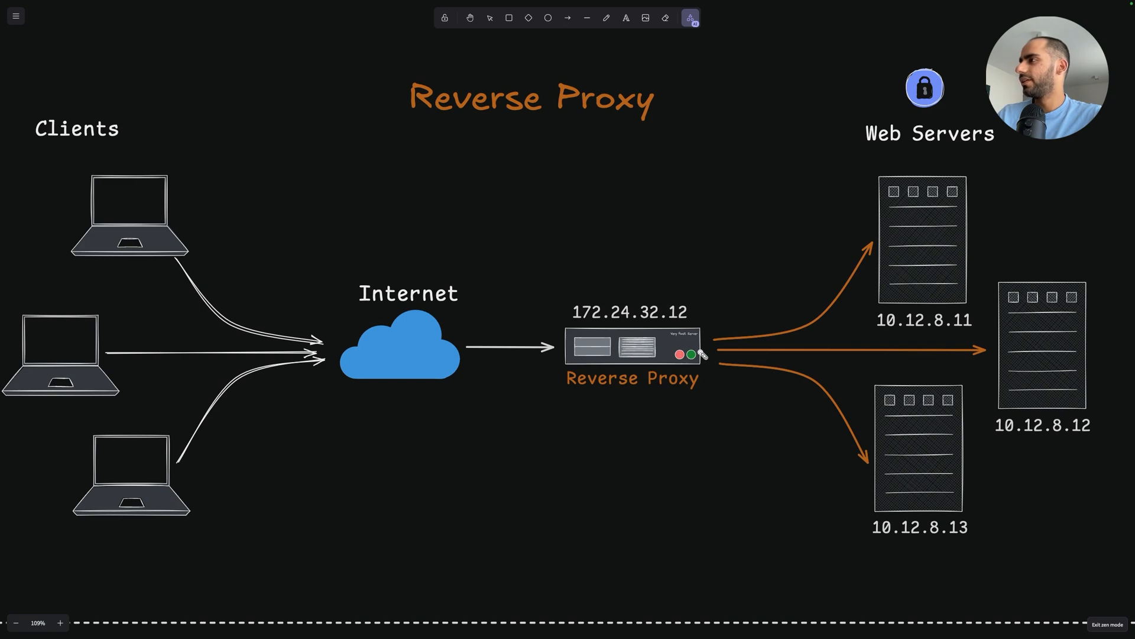
left_click_drag(702, 352, 1039, 351)
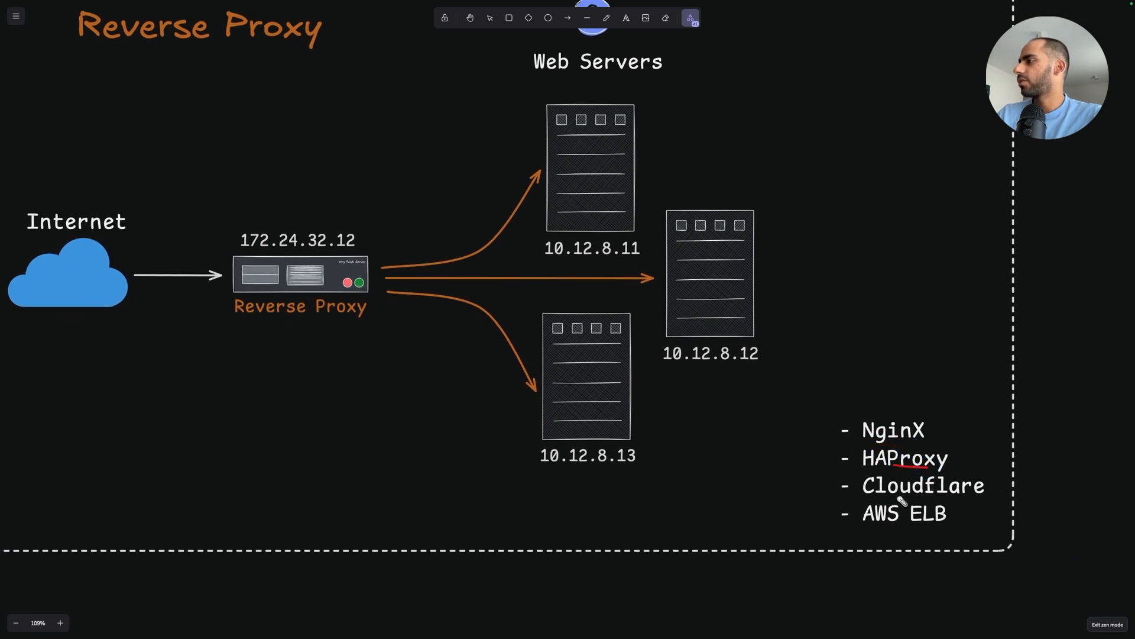
left_click_drag(863, 523, 956, 528)
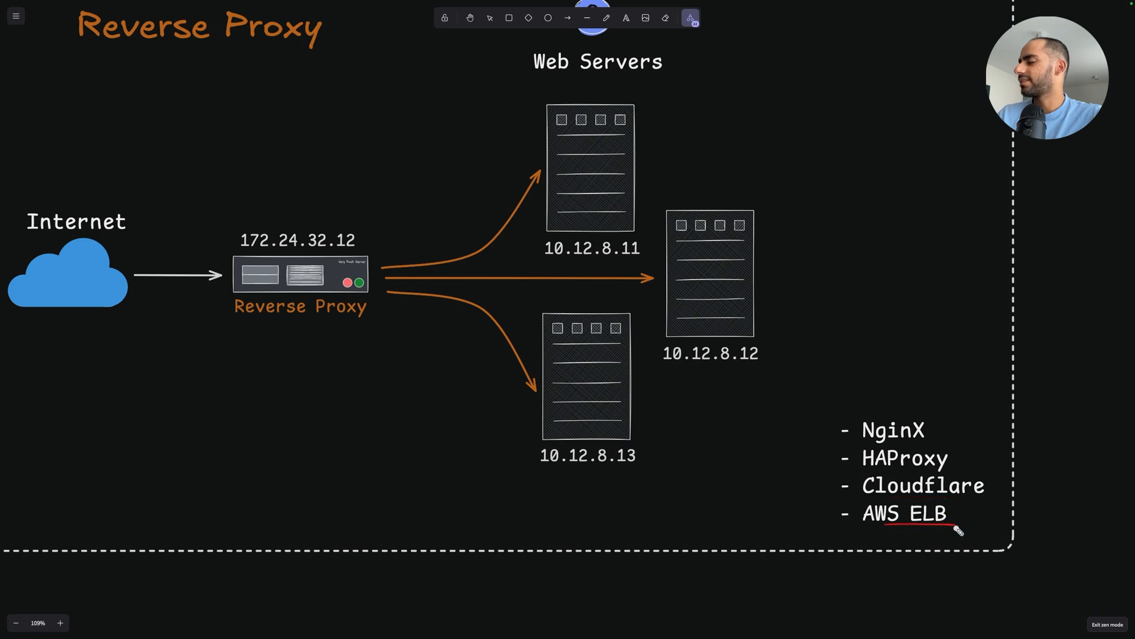